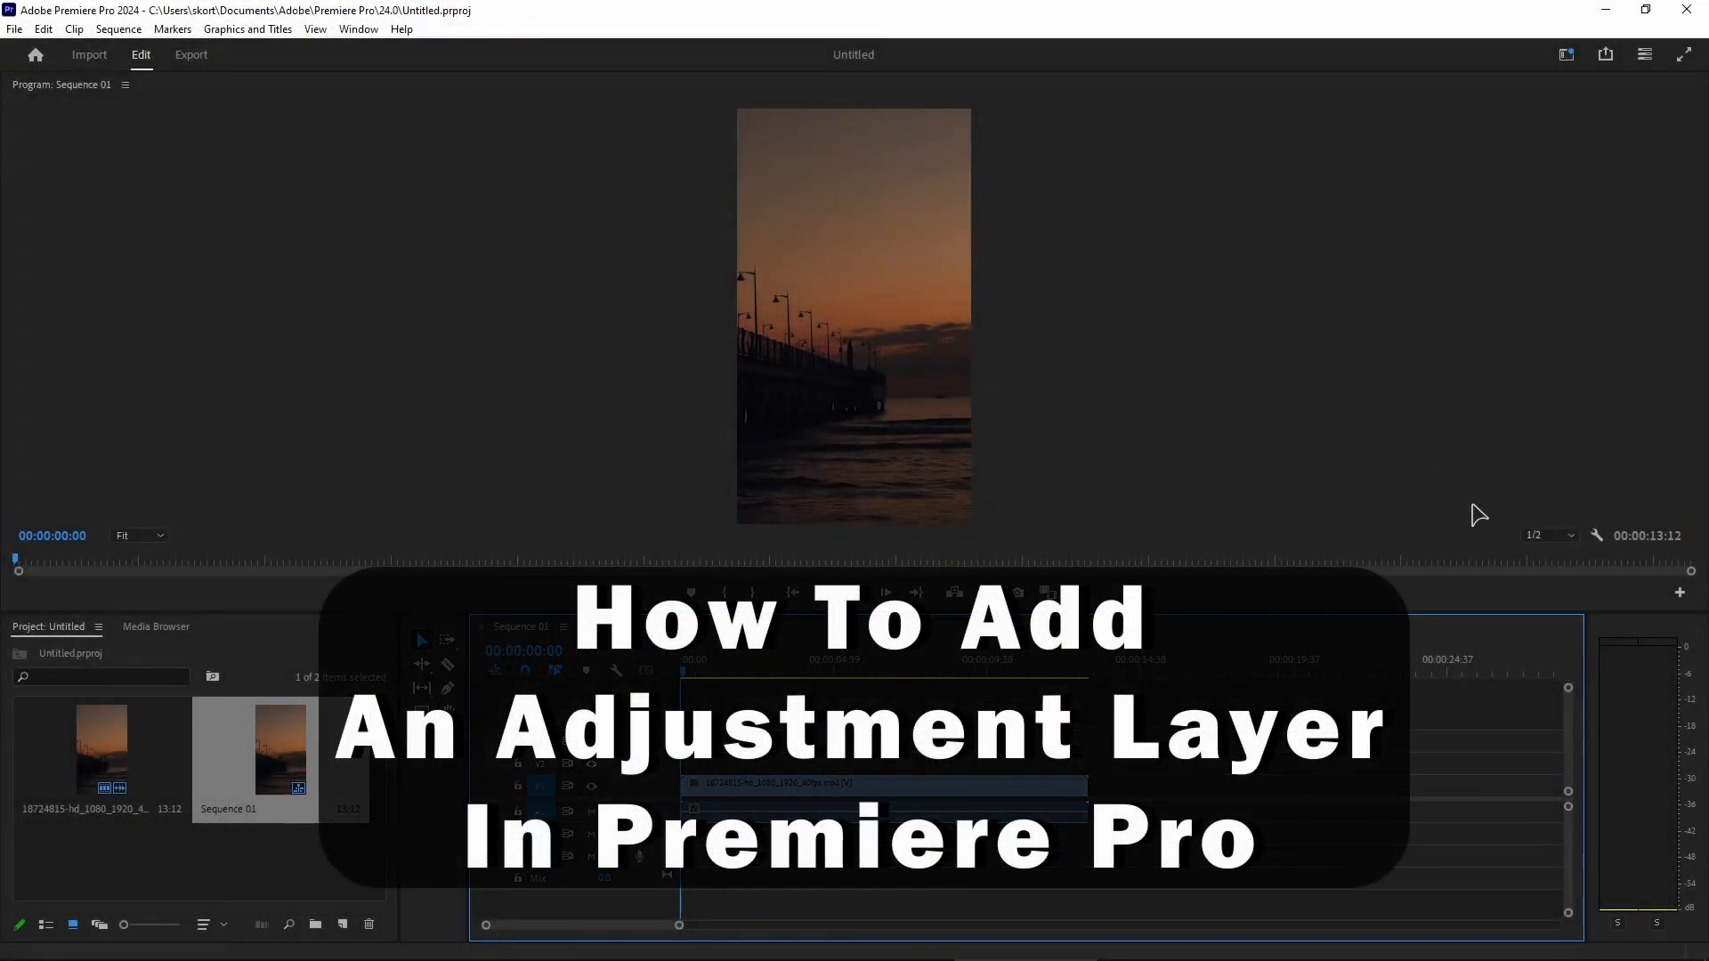
pyautogui.moveTo(1515, 486)
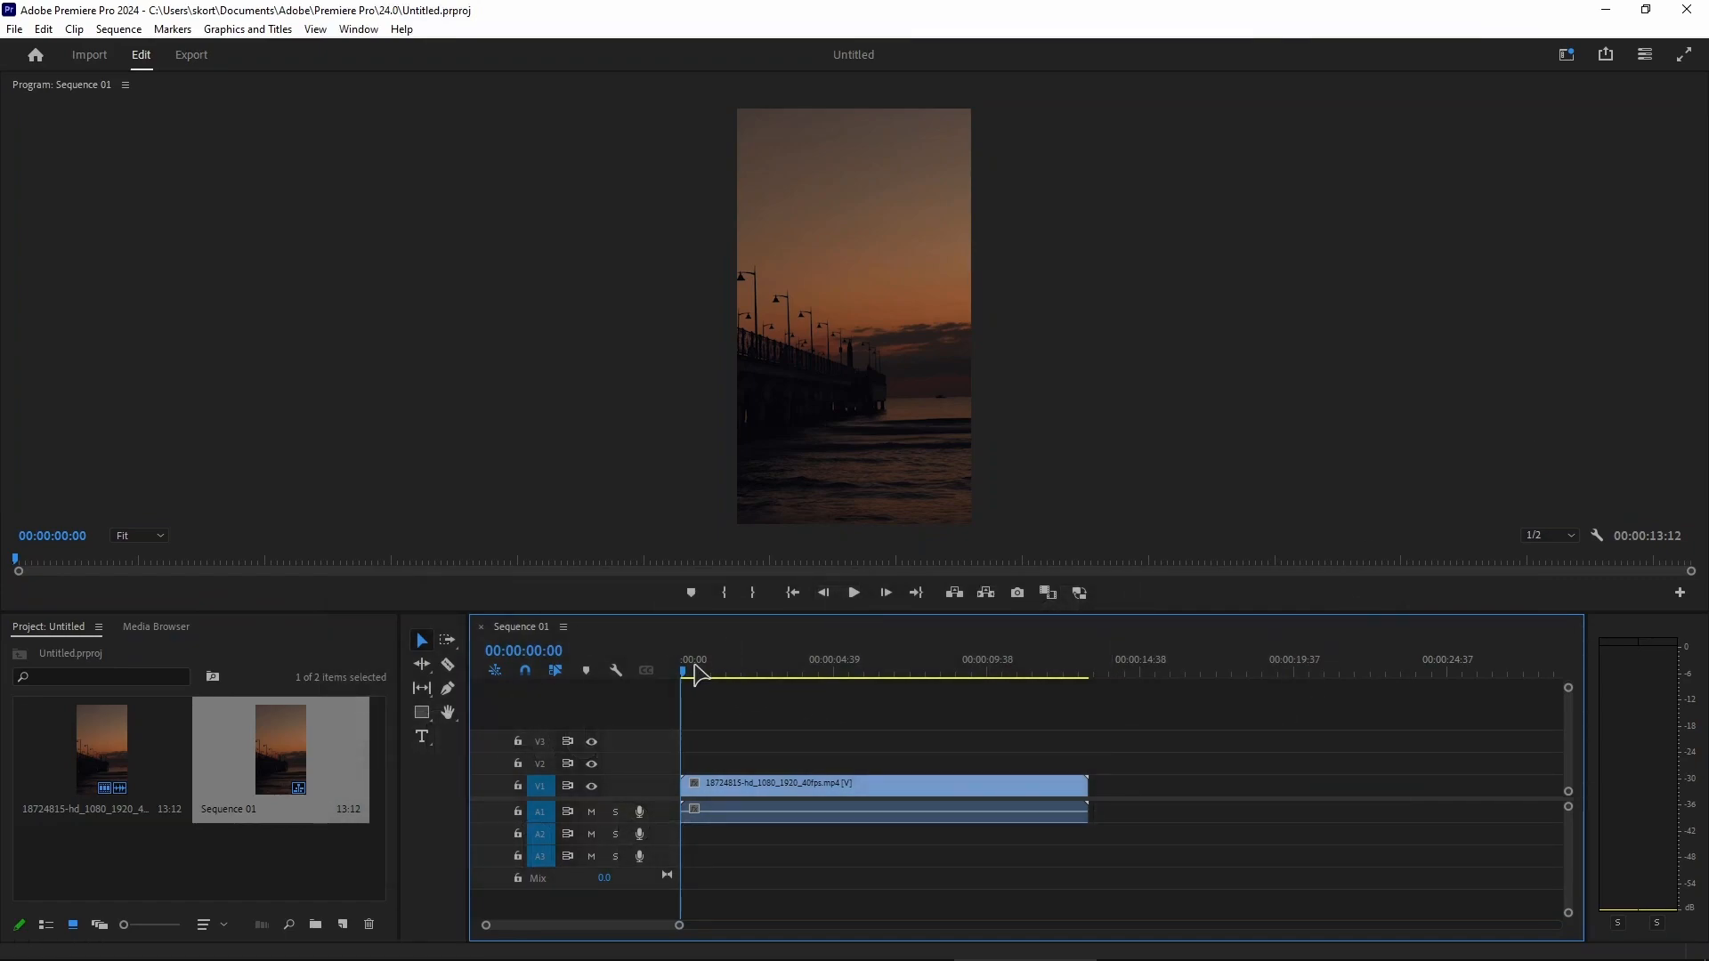
pyautogui.moveTo(748, 779)
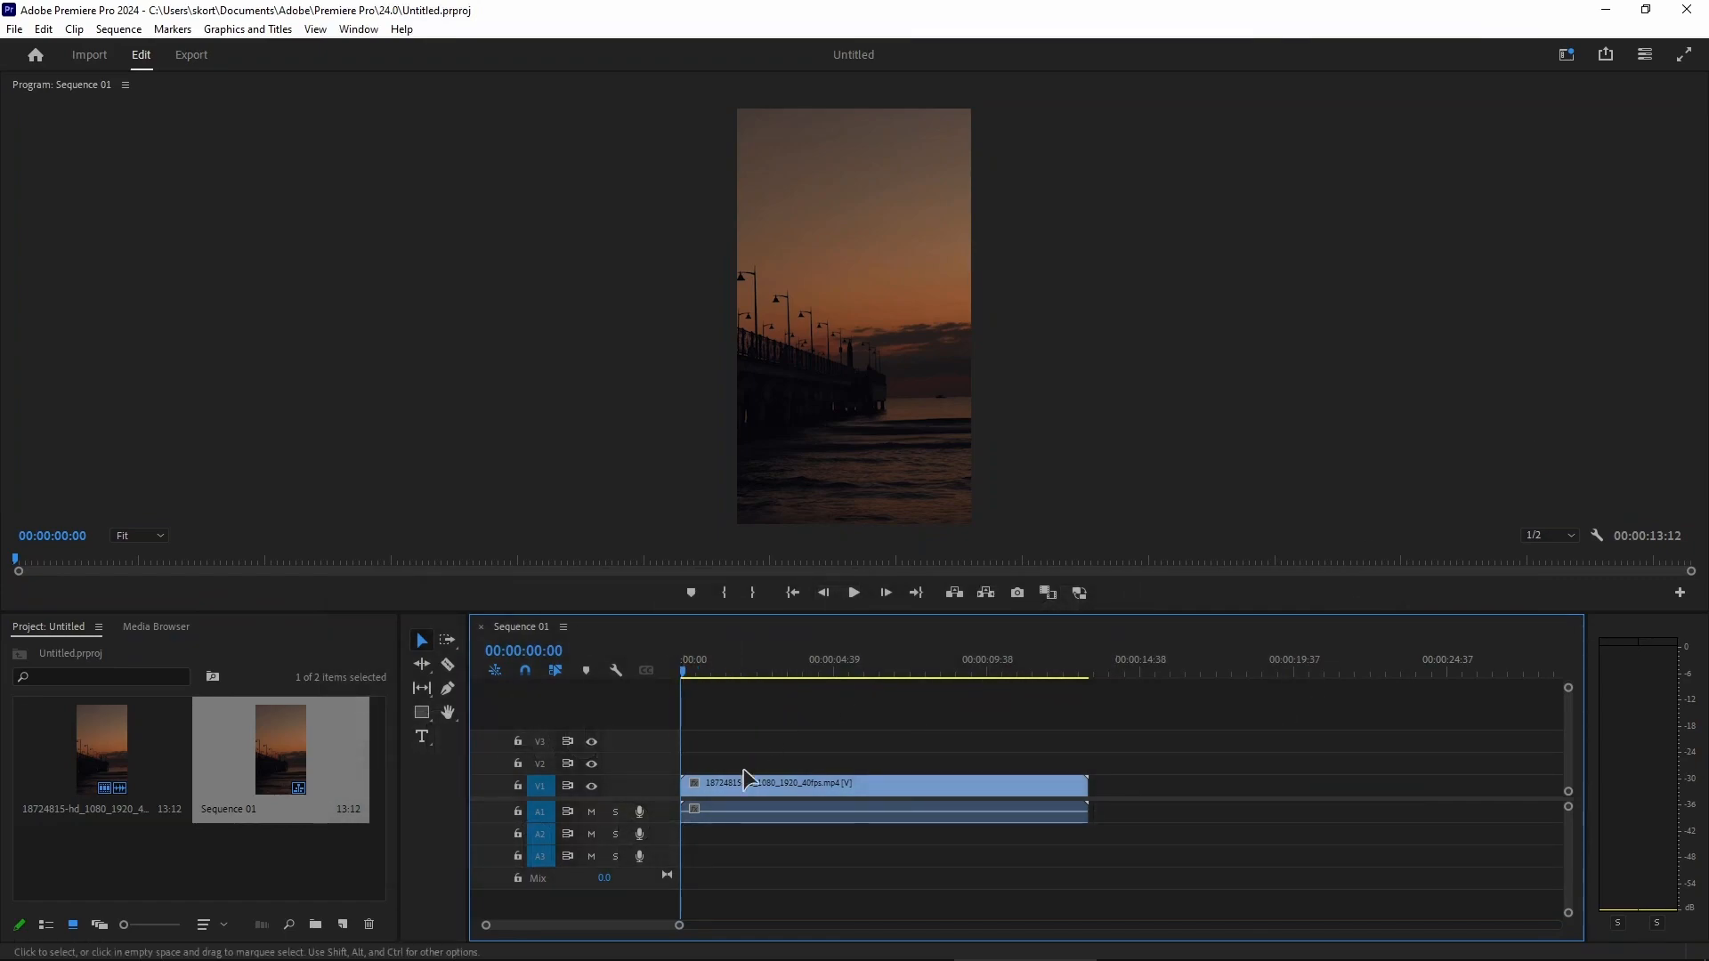
pyautogui.moveTo(866, 717)
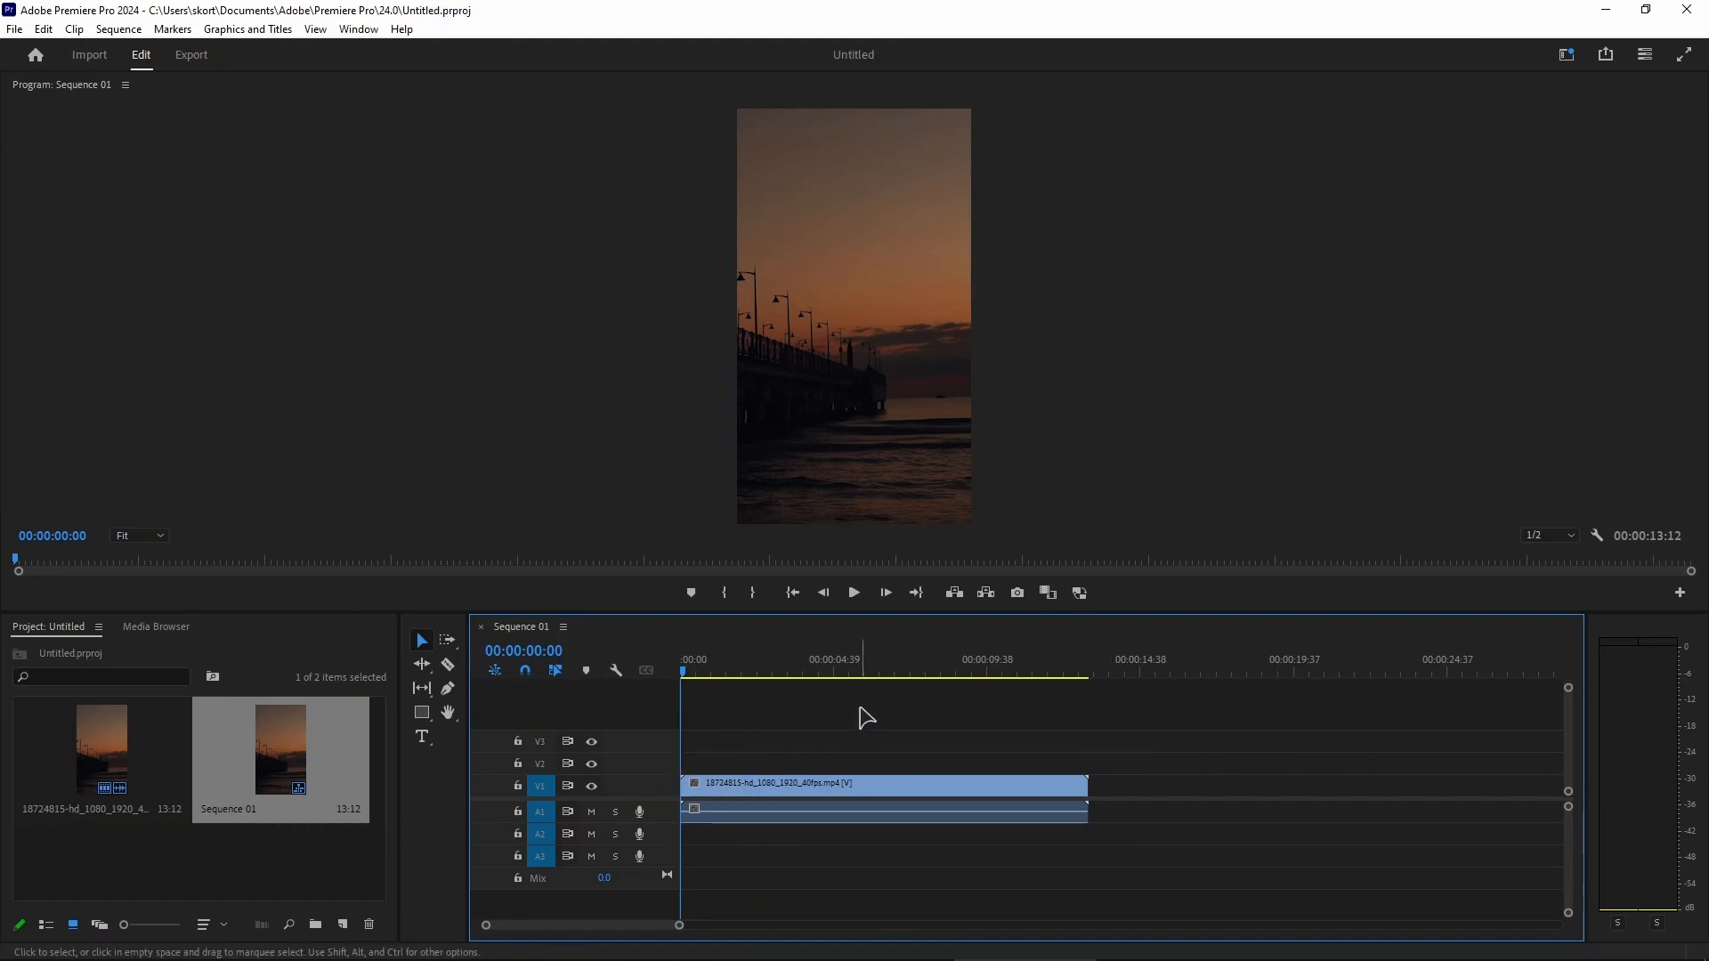
pyautogui.moveTo(852, 705)
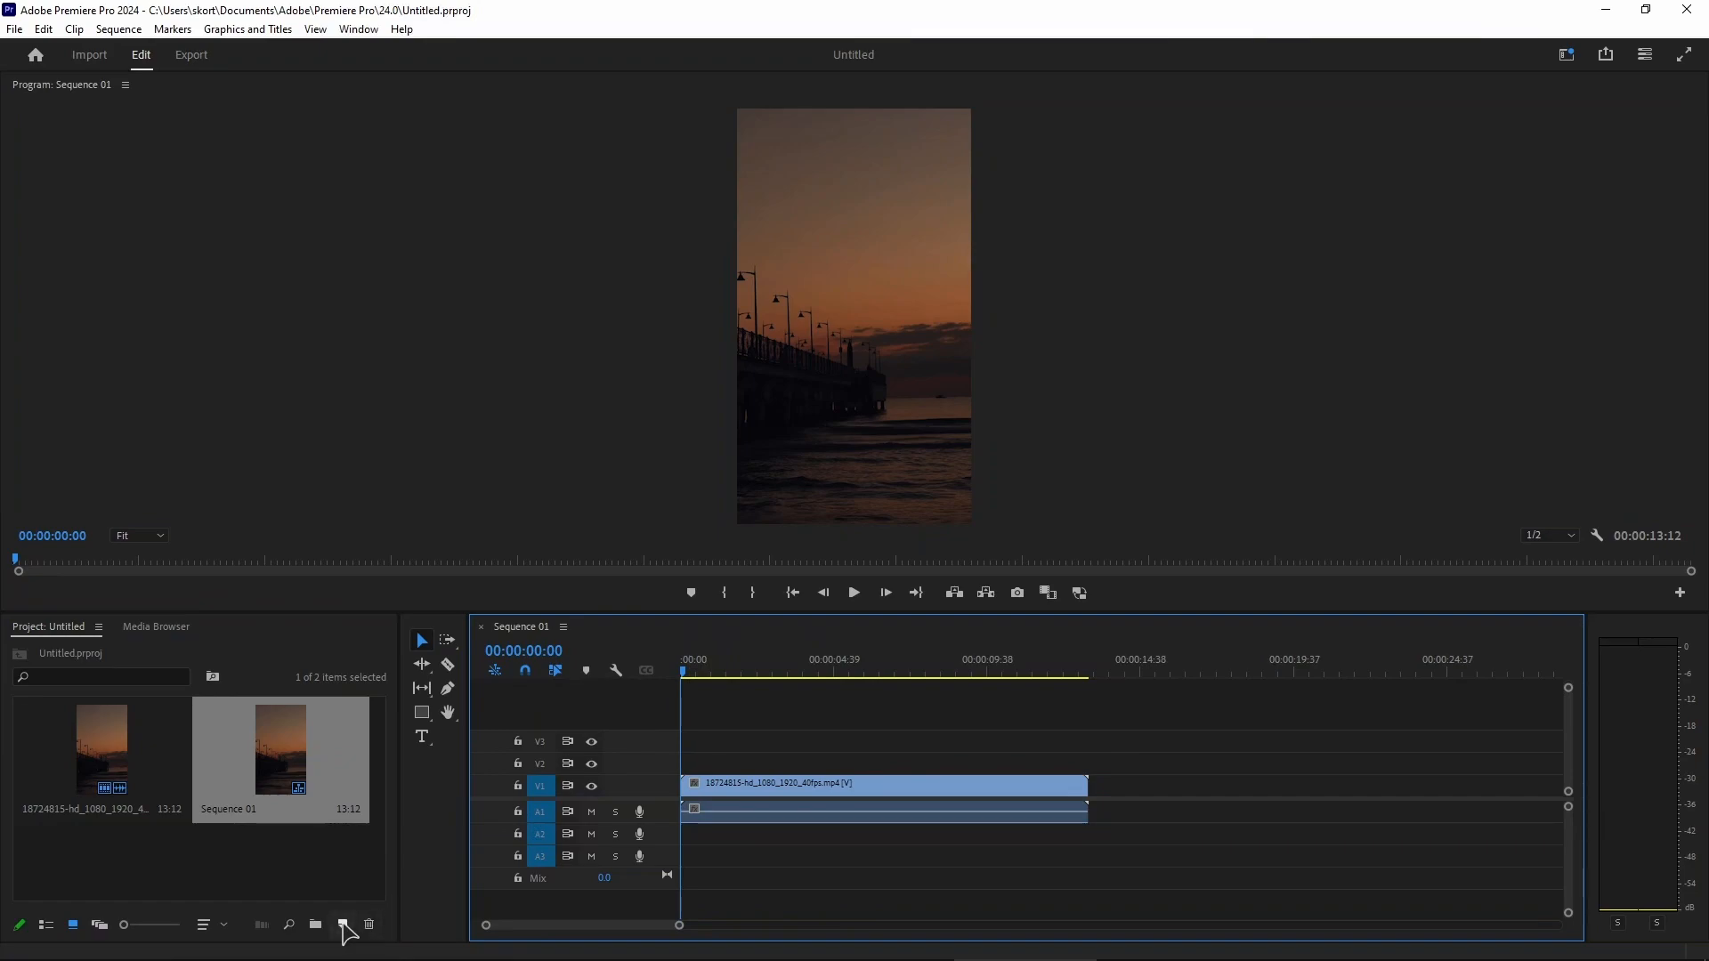
pyautogui.moveTo(349, 926)
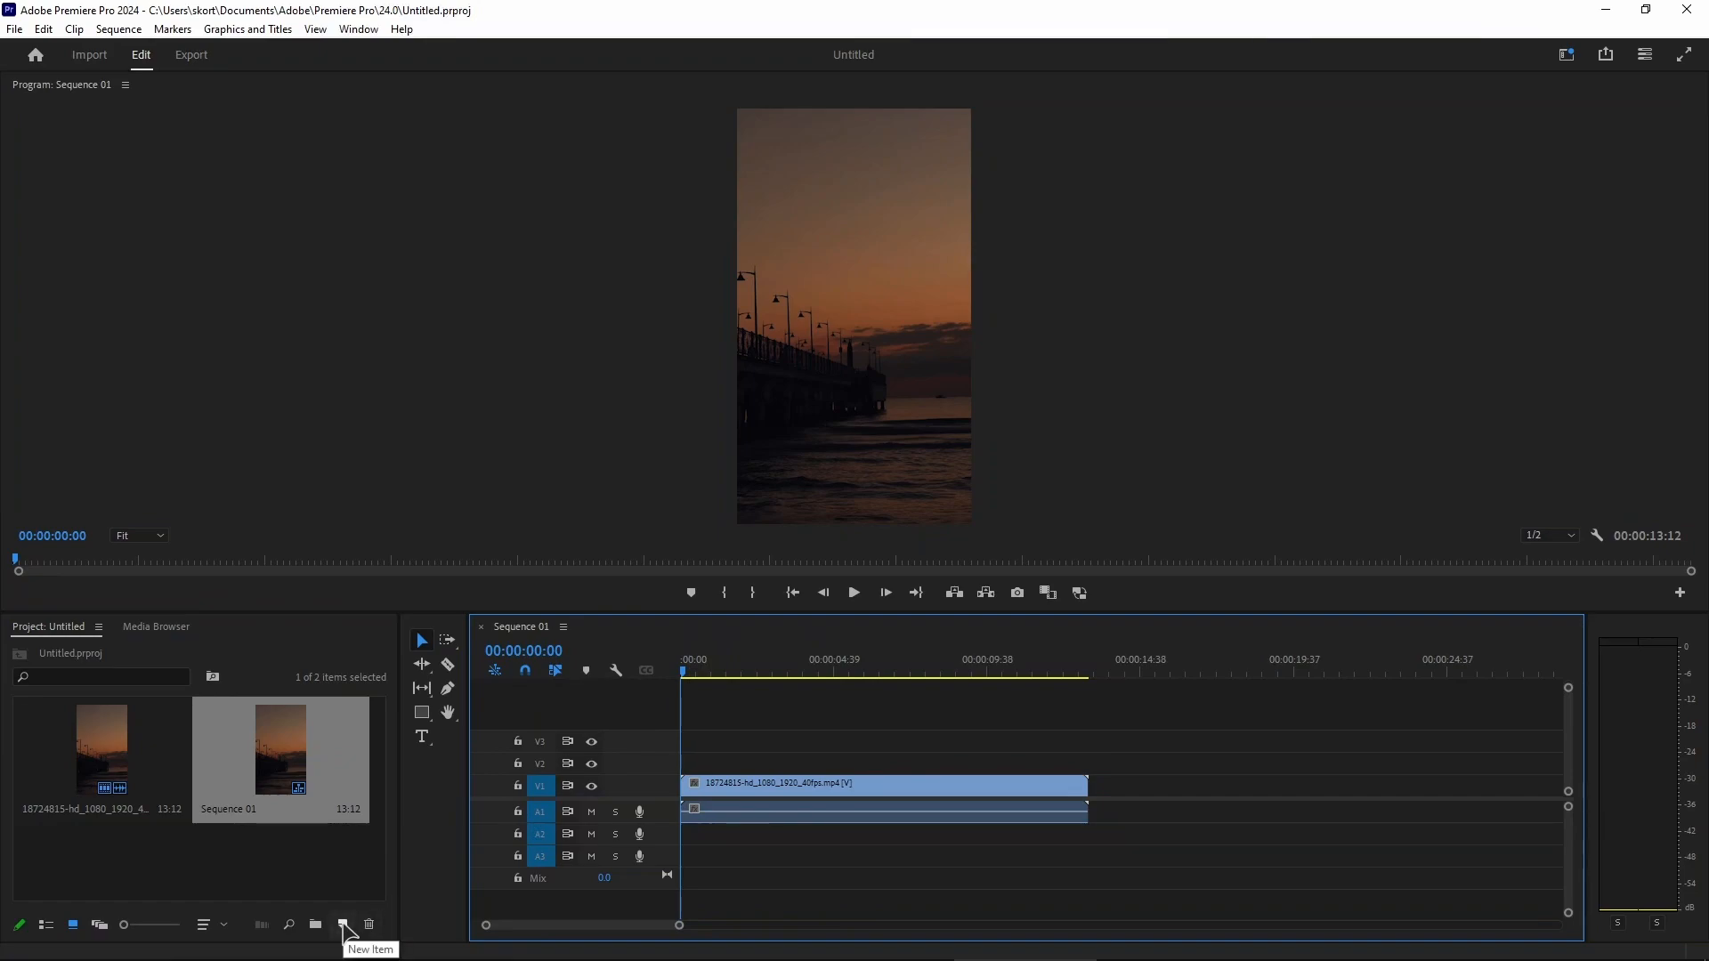
# Step: Choose Adjustment Layer from the Project panel's New Item menu
pyautogui.click(342, 925)
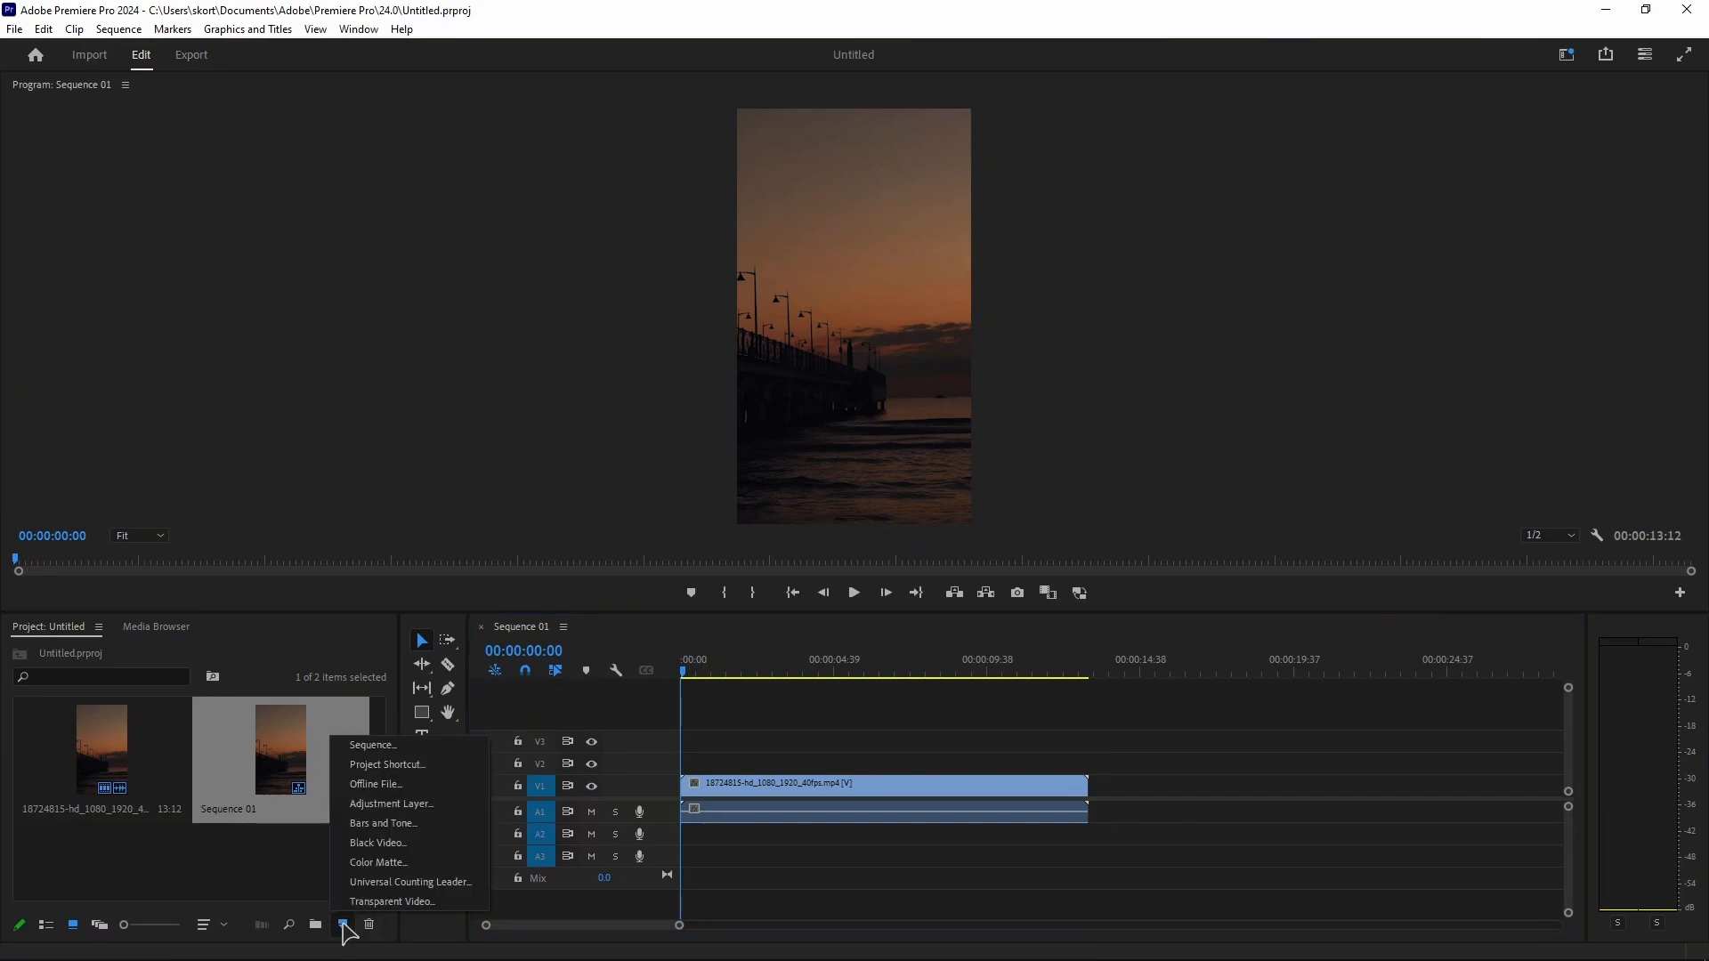
pyautogui.moveTo(389, 803)
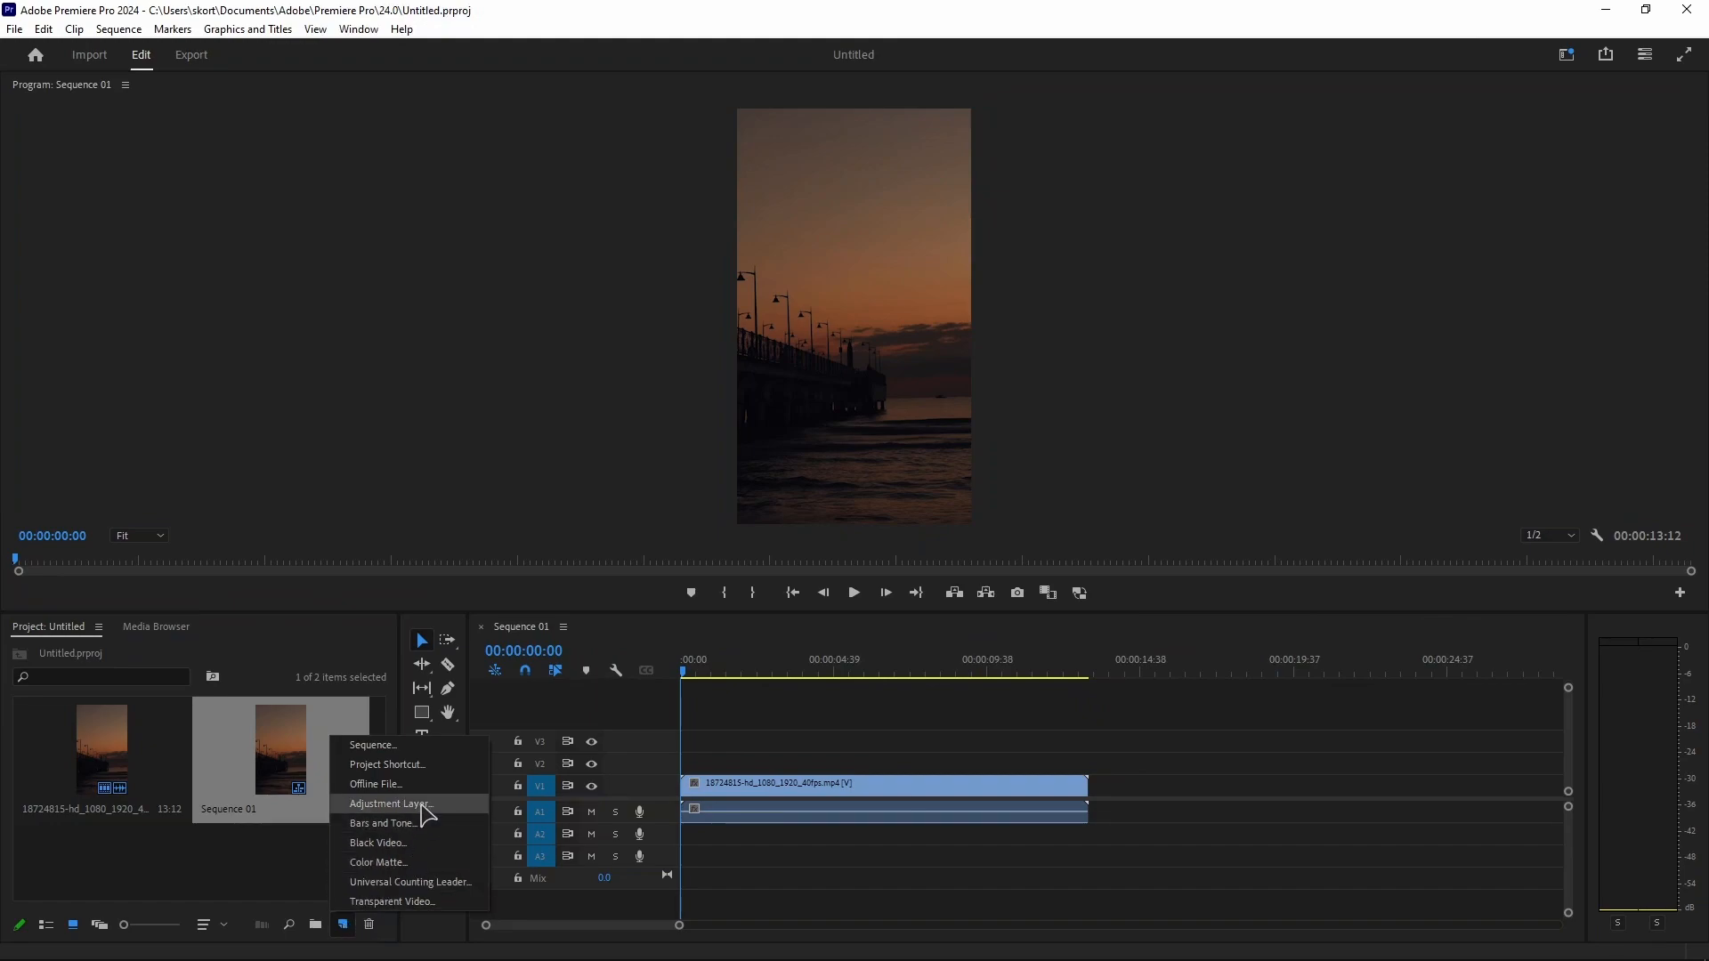
pyautogui.click(389, 803)
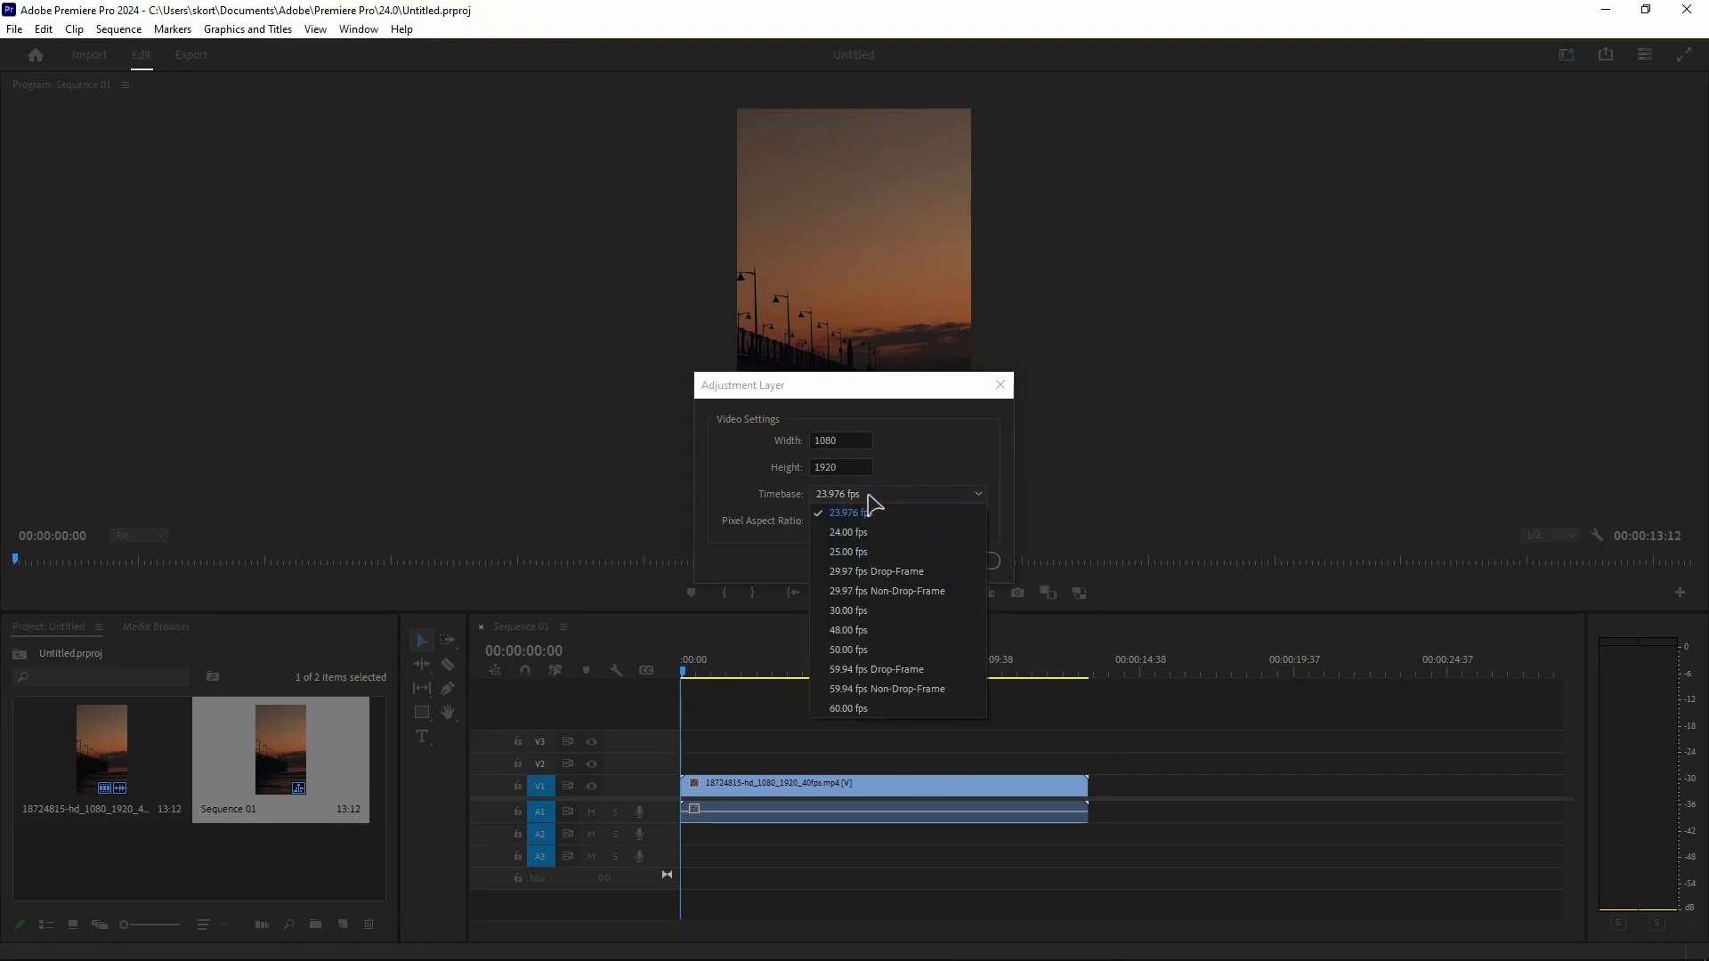
pyautogui.moveTo(861, 709)
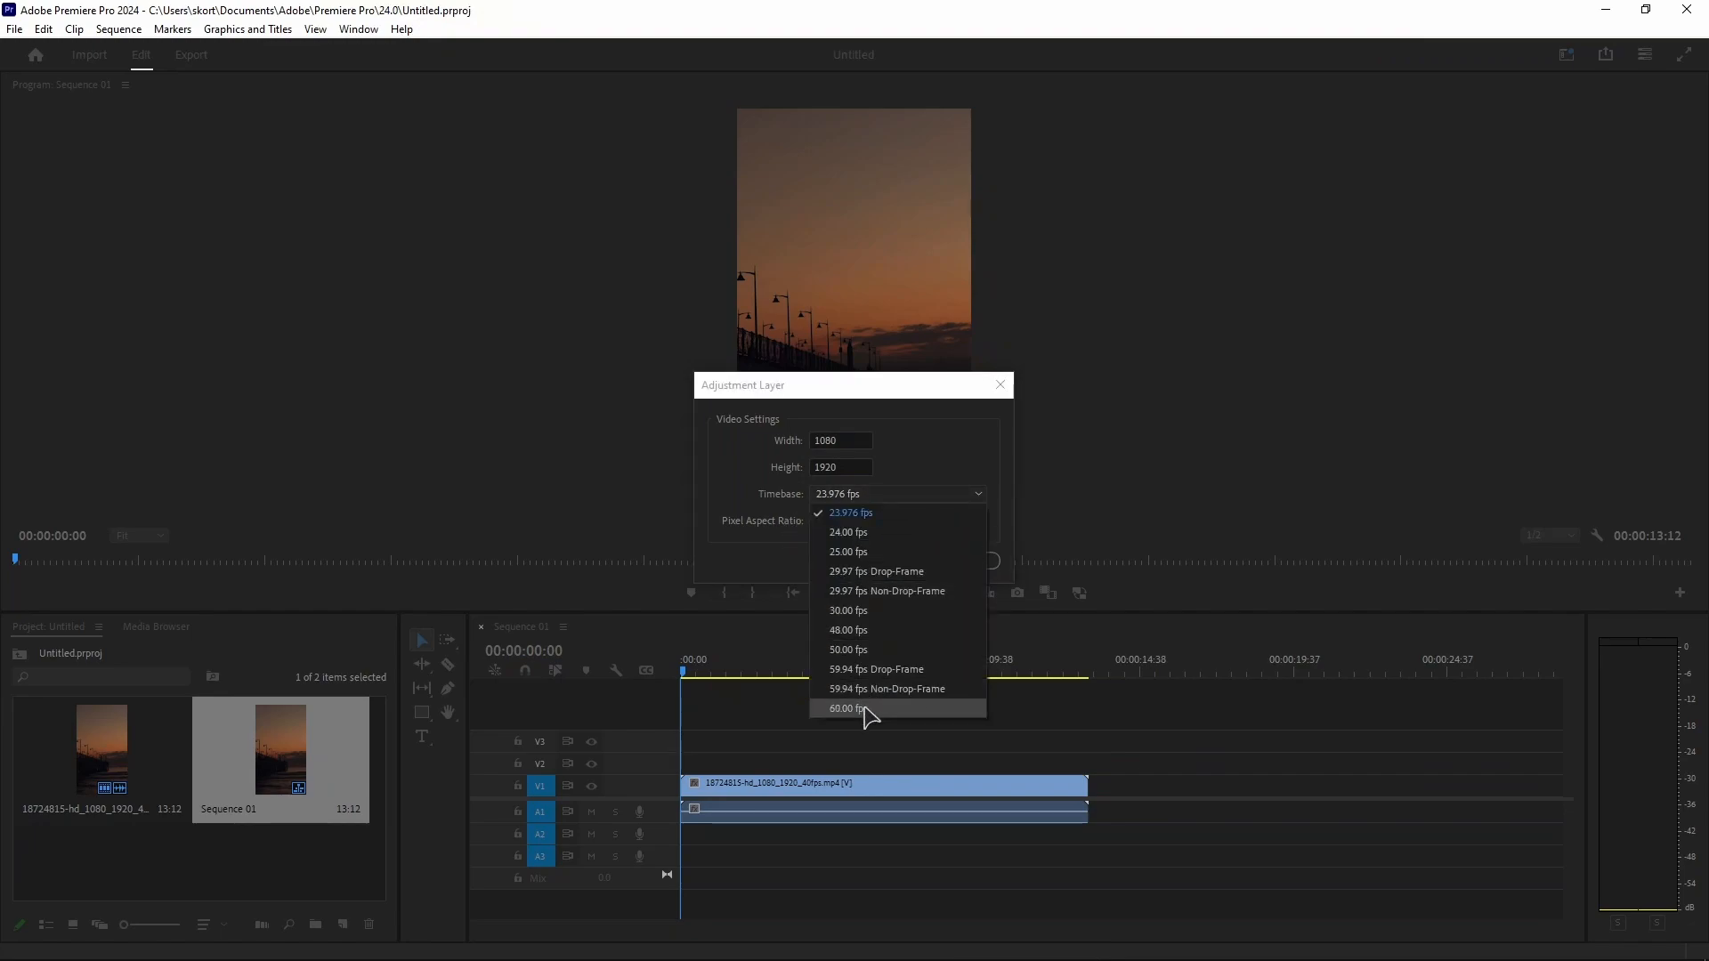
# Step: Create the adjustment layer with a 60.00 fps timebase and Square Pixels (1.0)
pyautogui.click(848, 709)
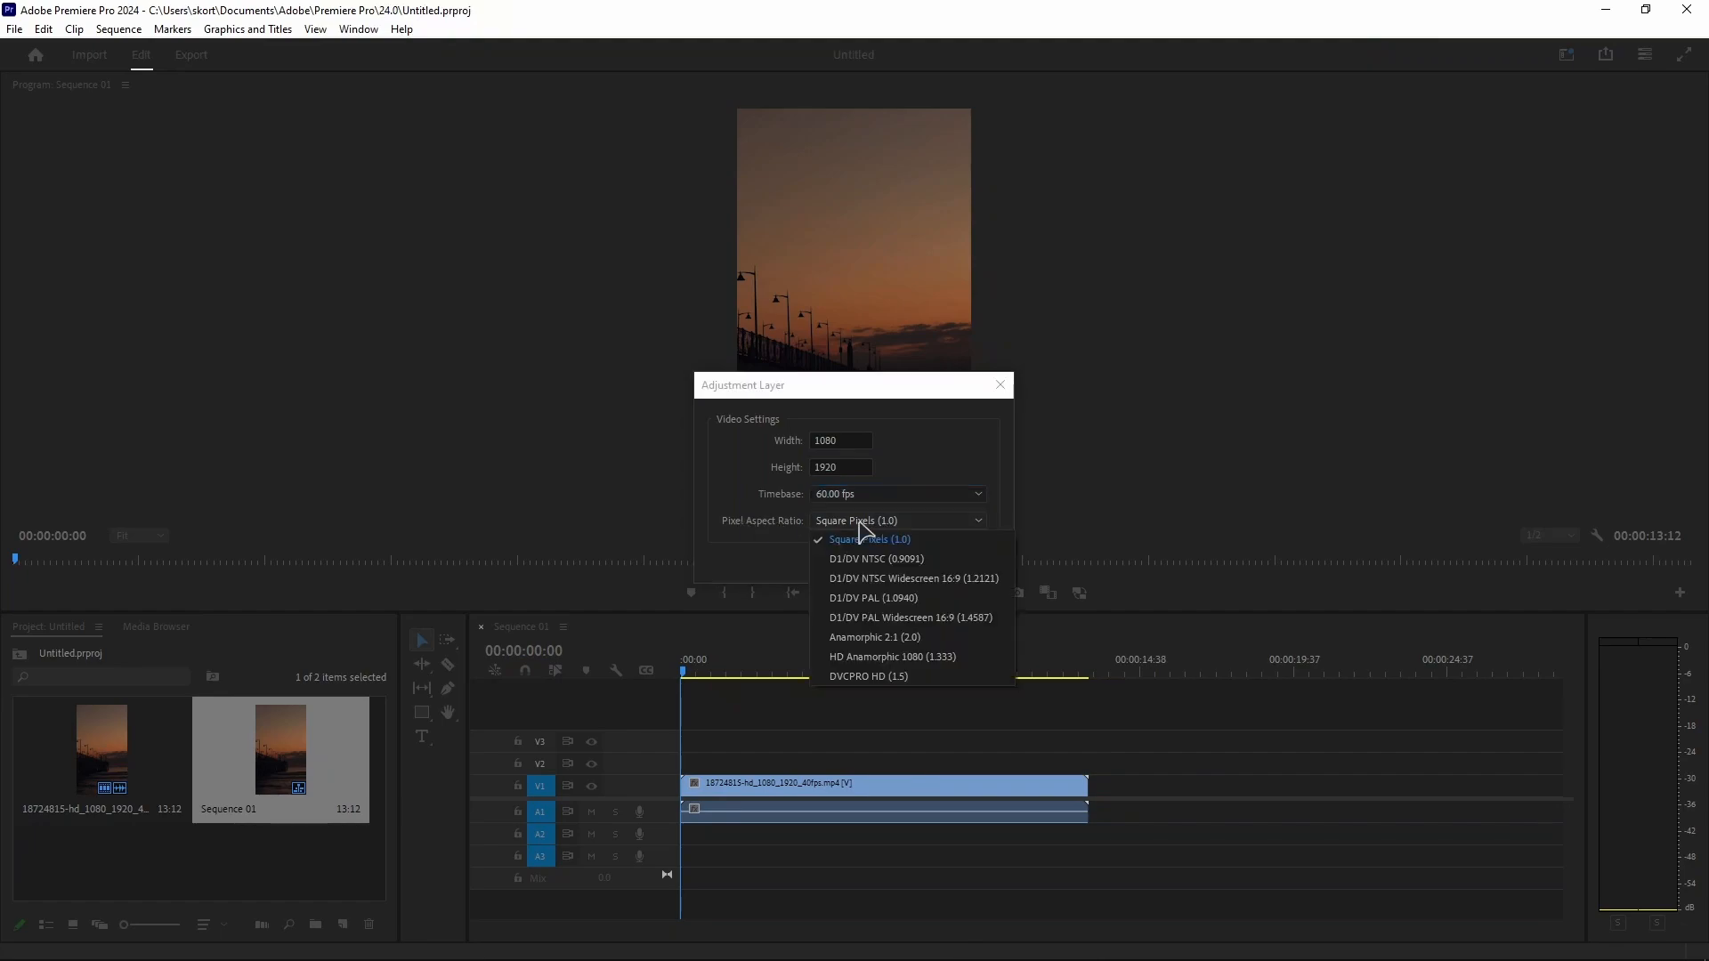
pyautogui.click(869, 539)
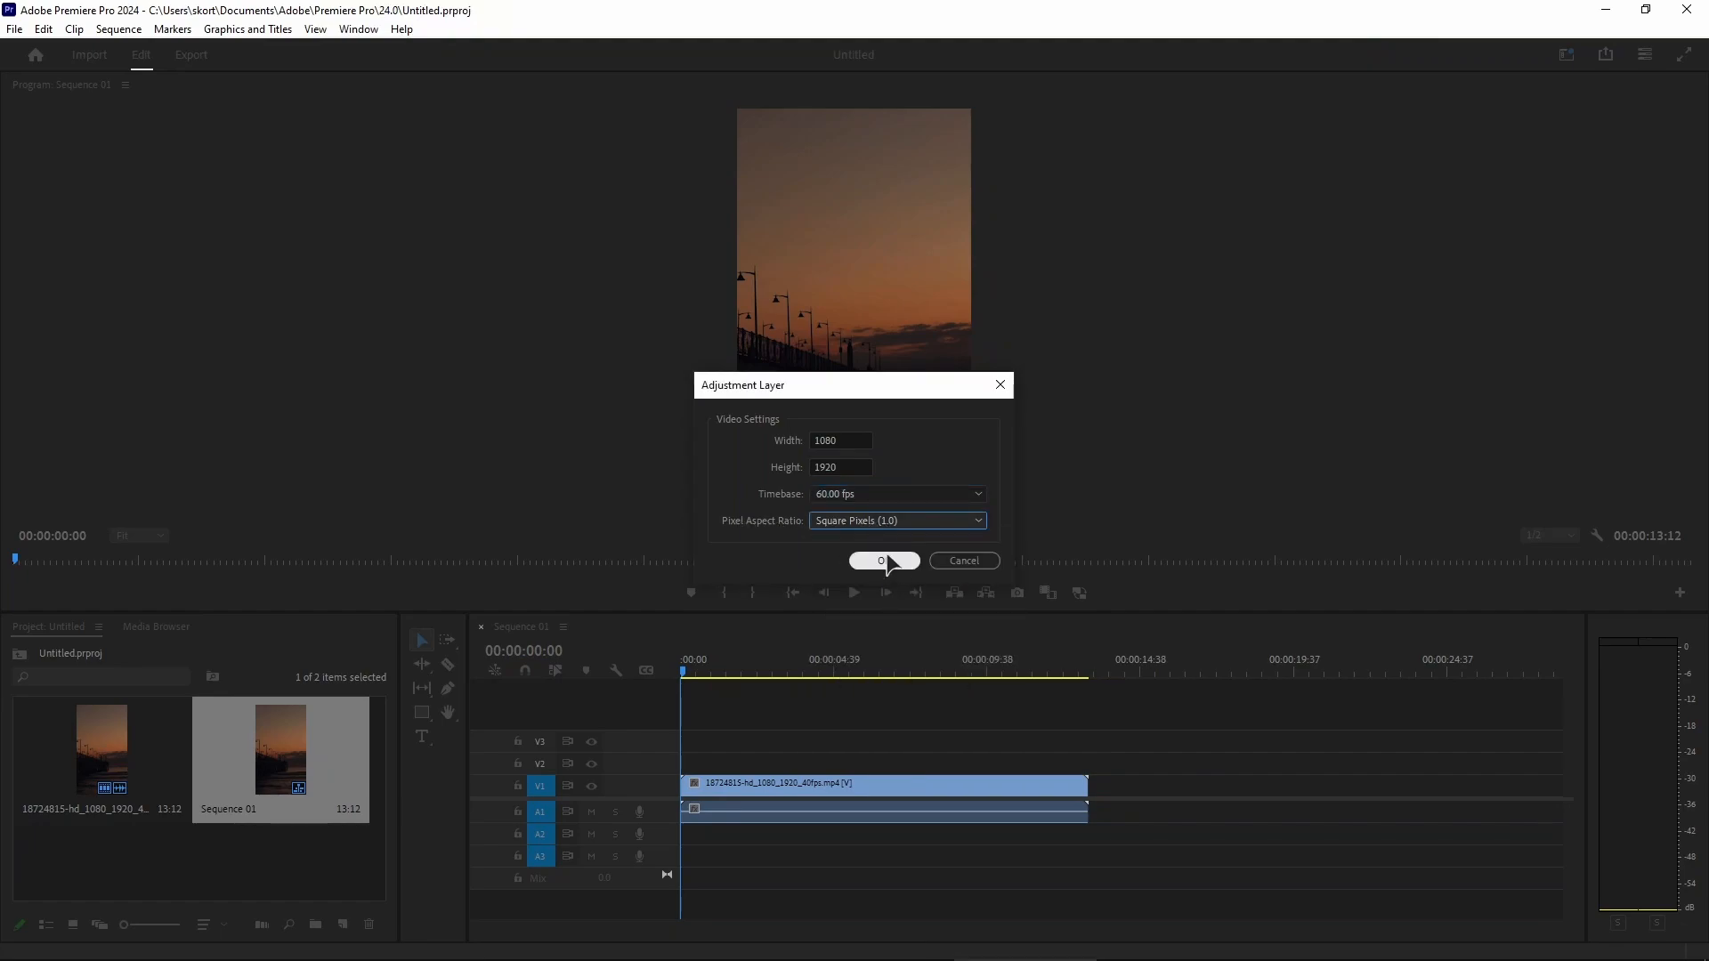
pyautogui.click(883, 560)
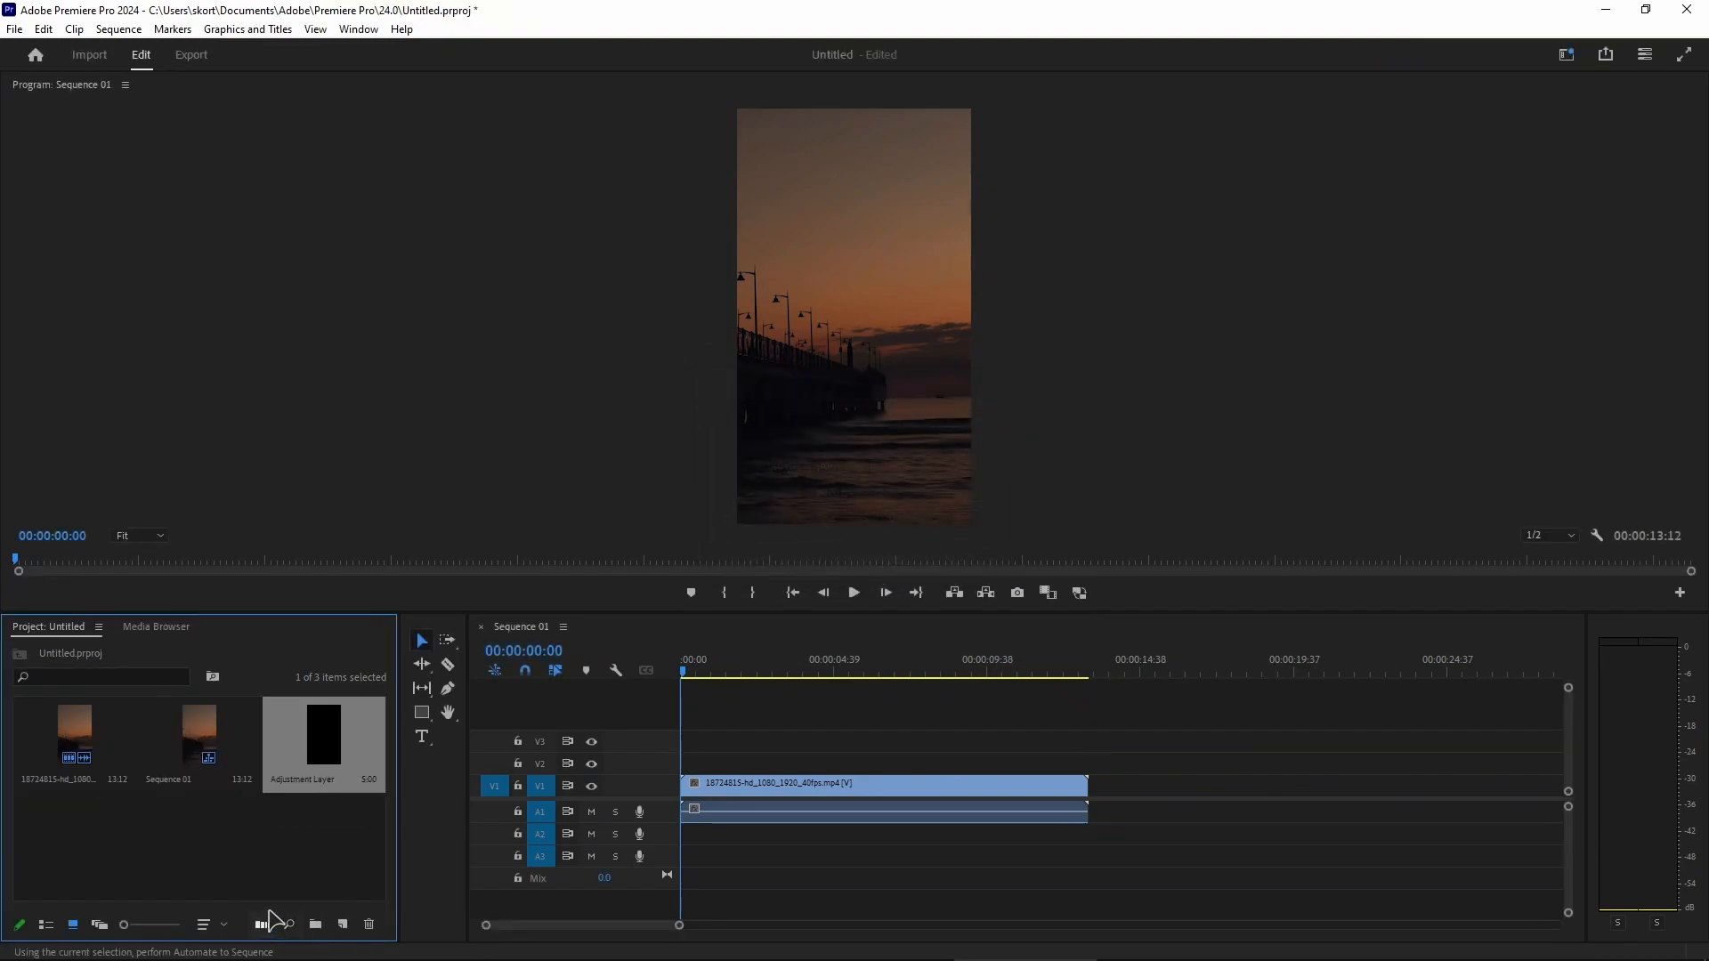